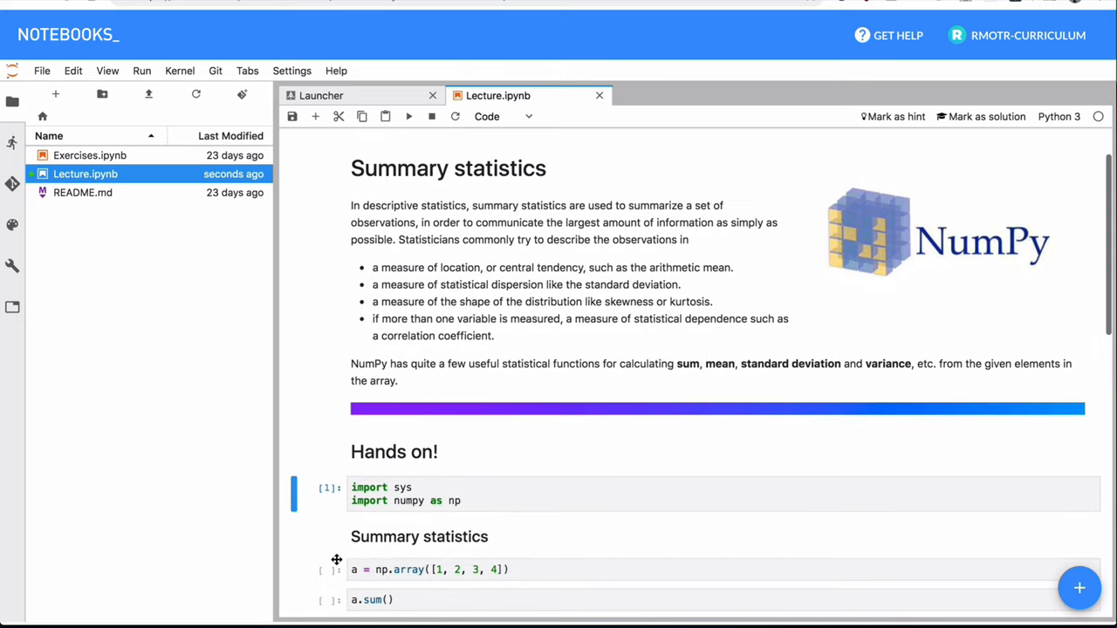
- Scroll through the cells returning a.shape (4,), sum 10, mean 2.5, std 1.118 and var 1.25
scroll(down, 3)
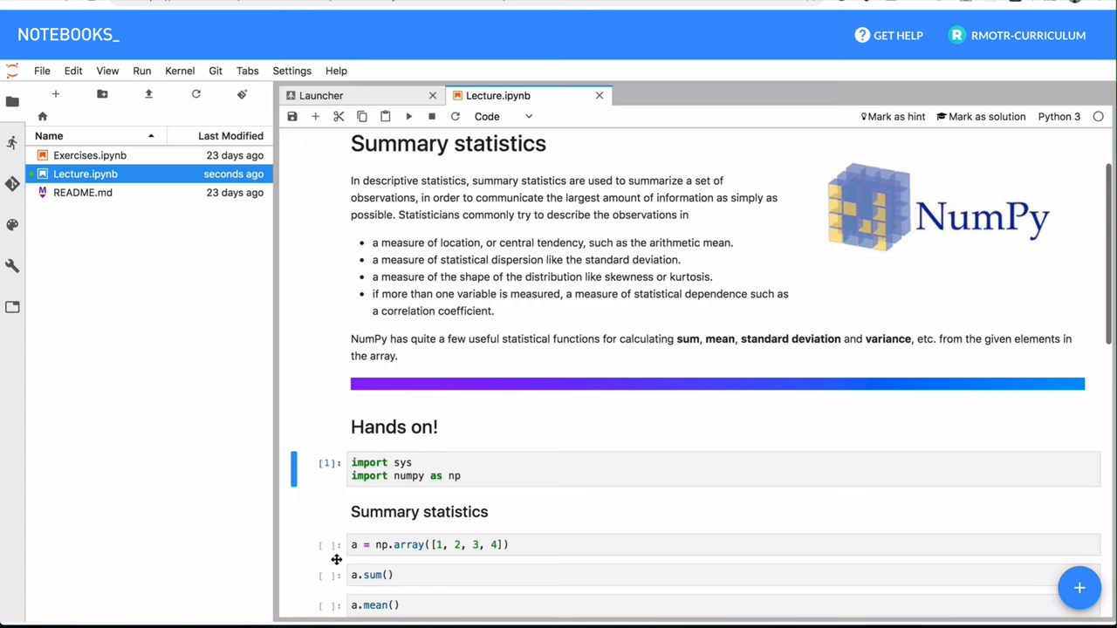
scroll(down, 3)
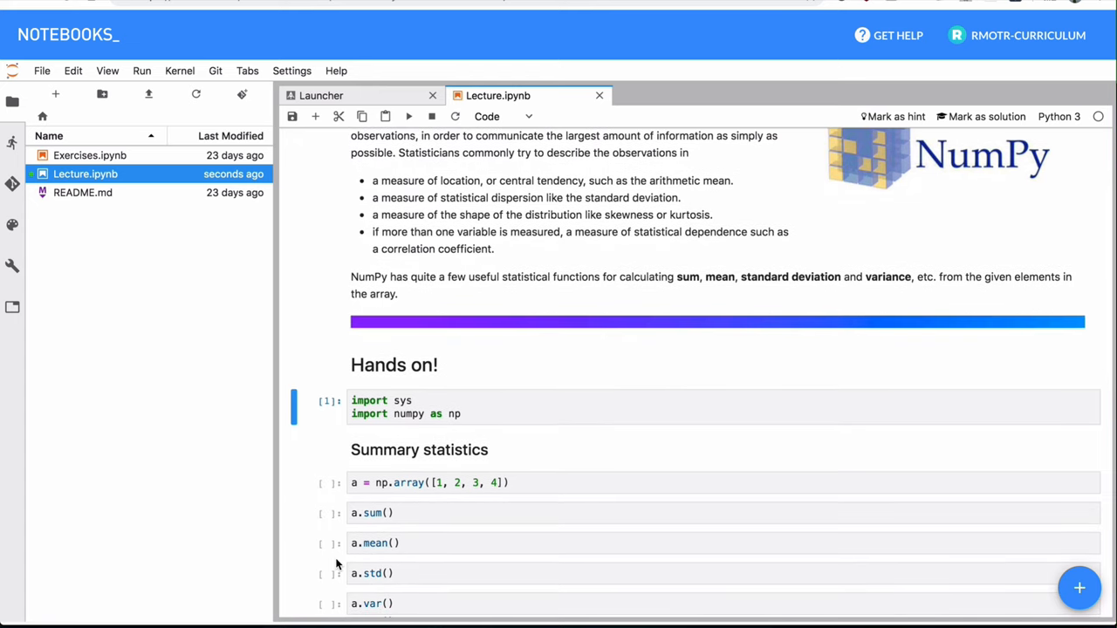
scroll(down, 3)
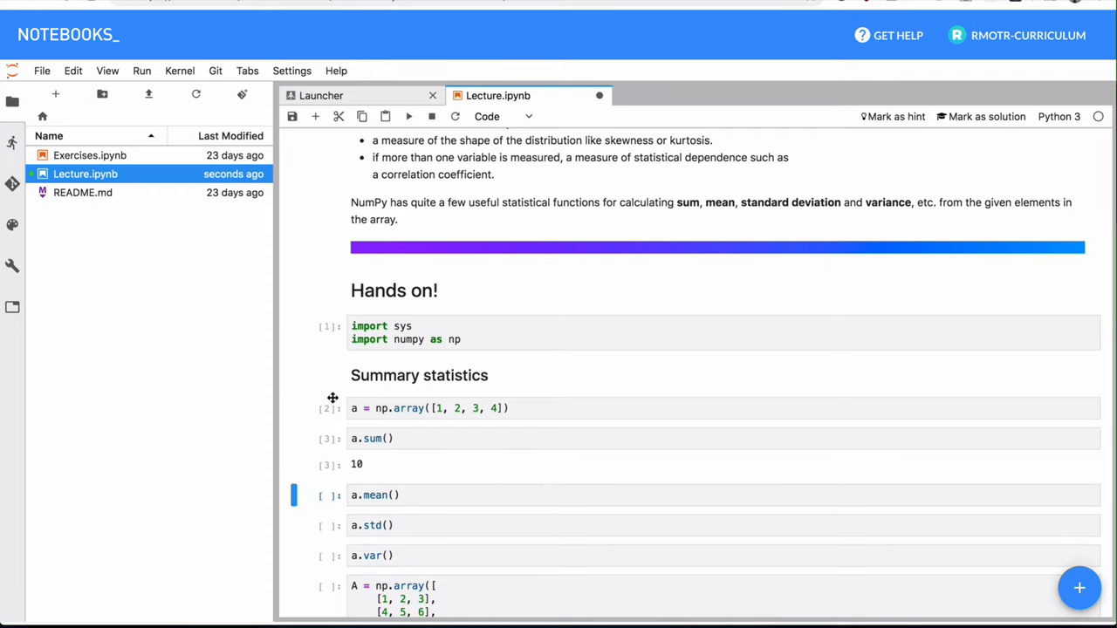
mouse_move(331, 408)
text(a.shape)
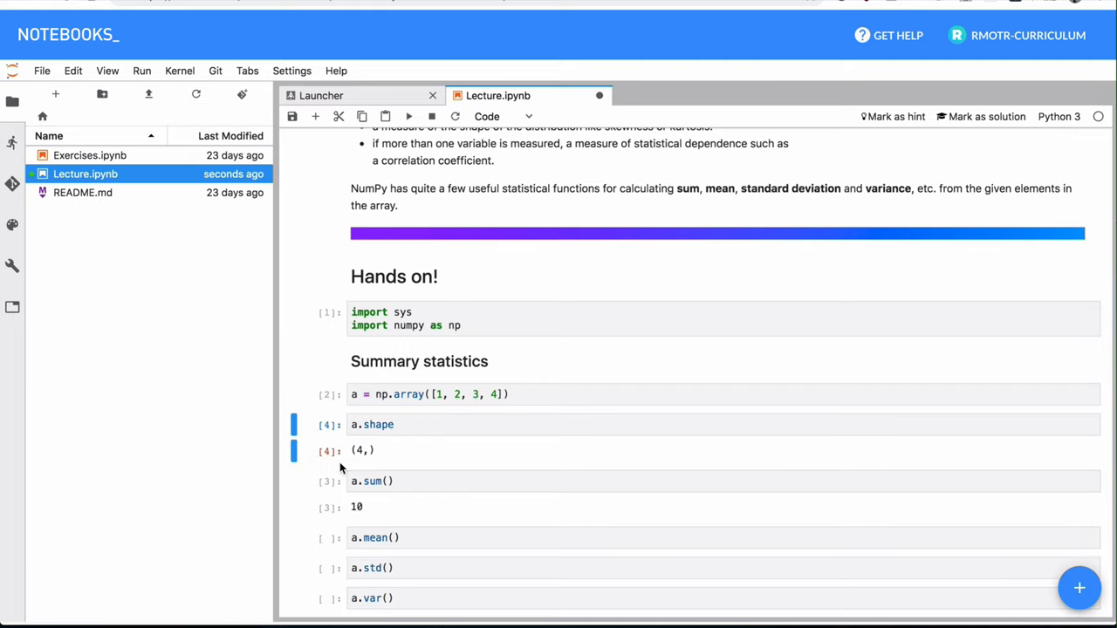
scroll(down, 3)
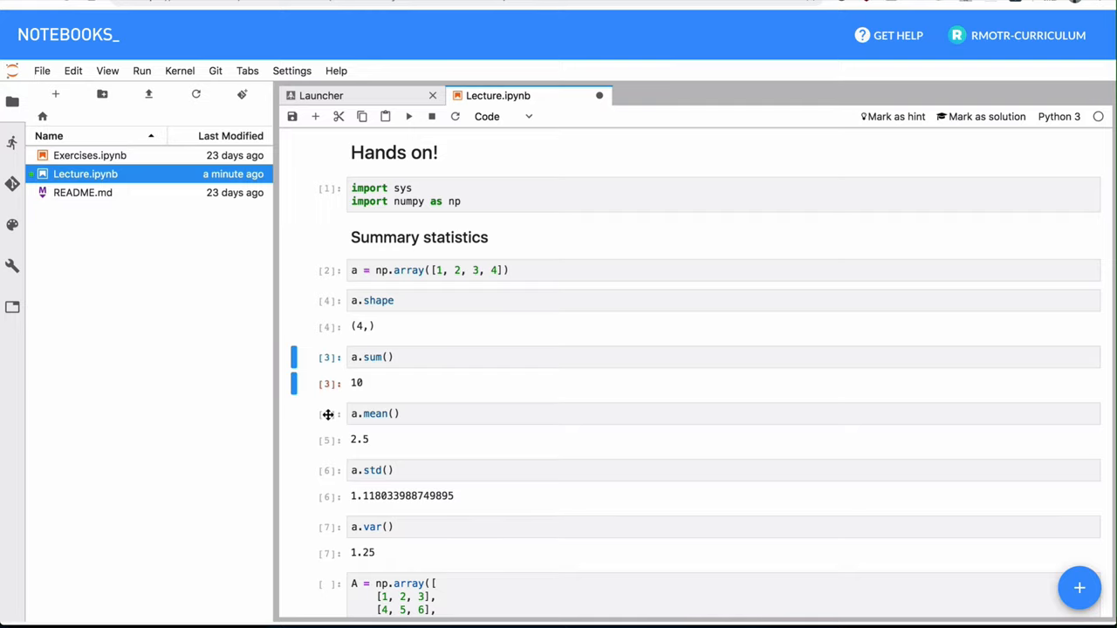
scroll(down, 3)
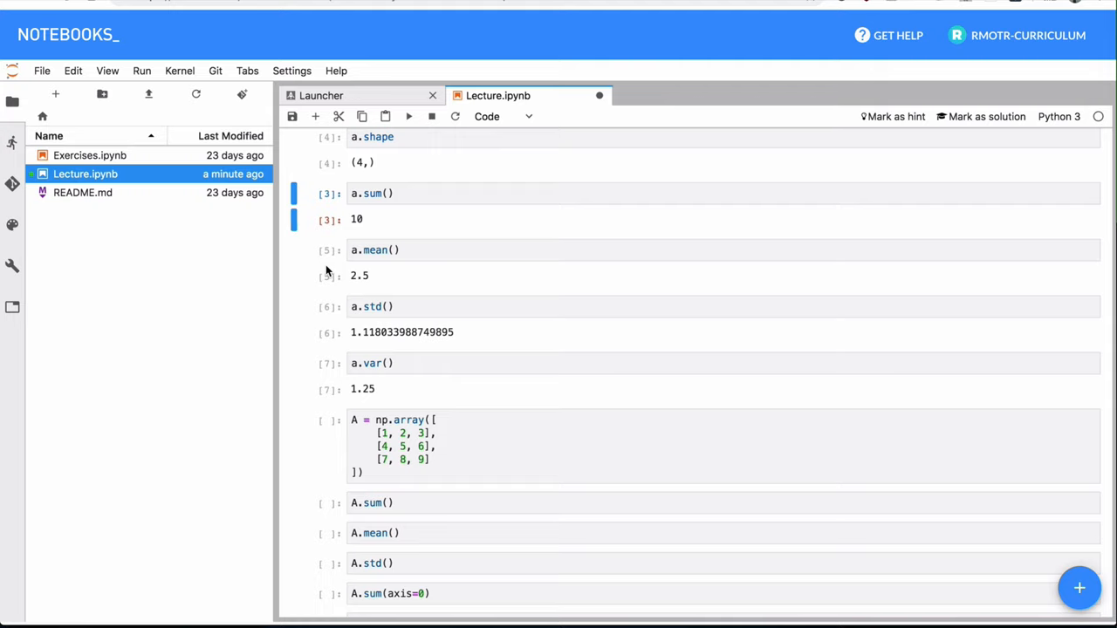
- Scroll through matrix A's results: sum 45, mean 5.0, std 2.58, column sums [12,15,18], row sums [6,15,24]
scroll(down, 3)
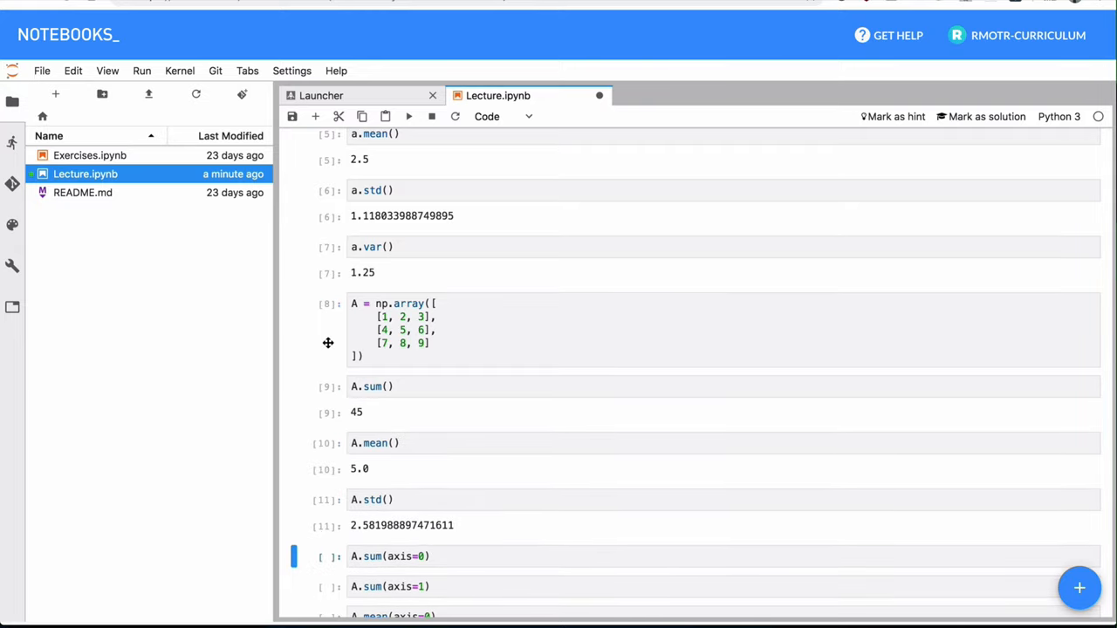
scroll(down, 3)
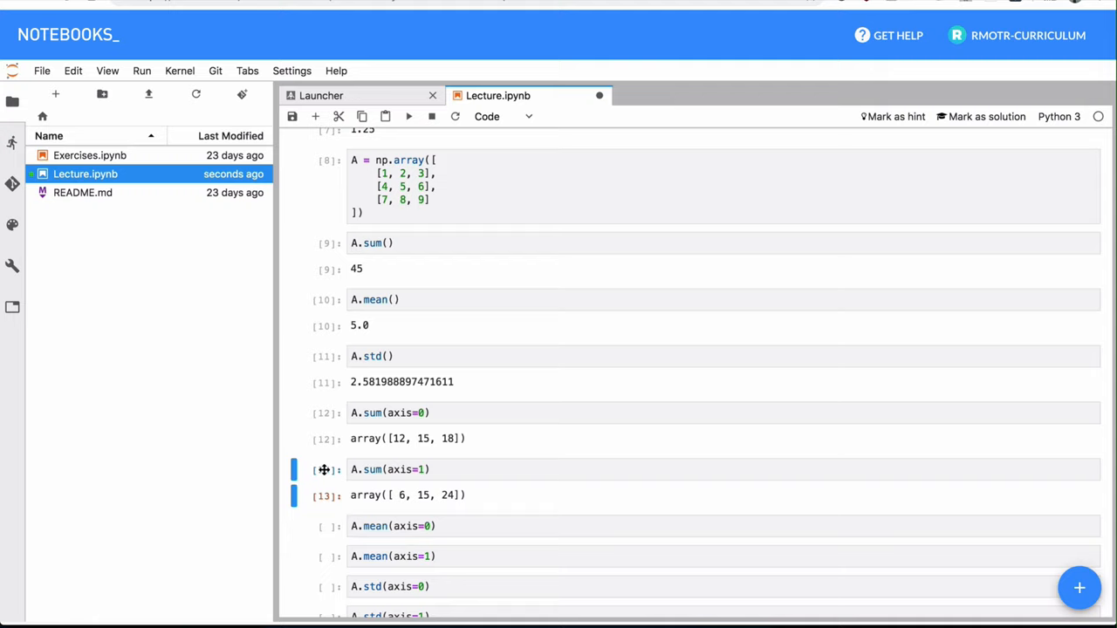
- Select A's axis-0 sum cell and review the axis means [4,5,6] and [2,5,8] and axis stds
click(411, 411)
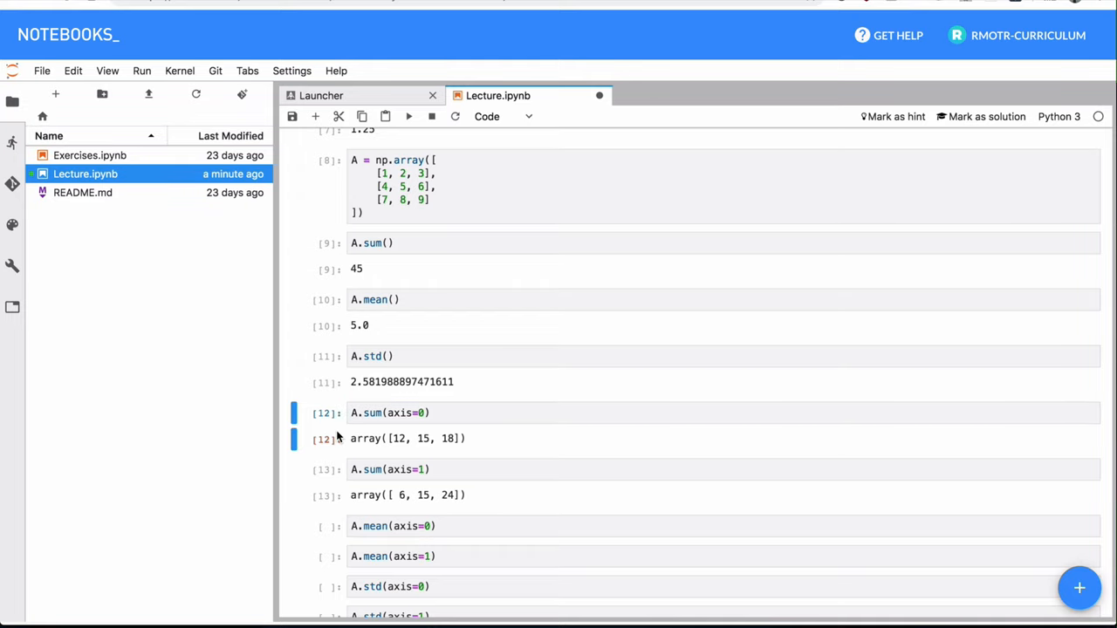
scroll(down, 3)
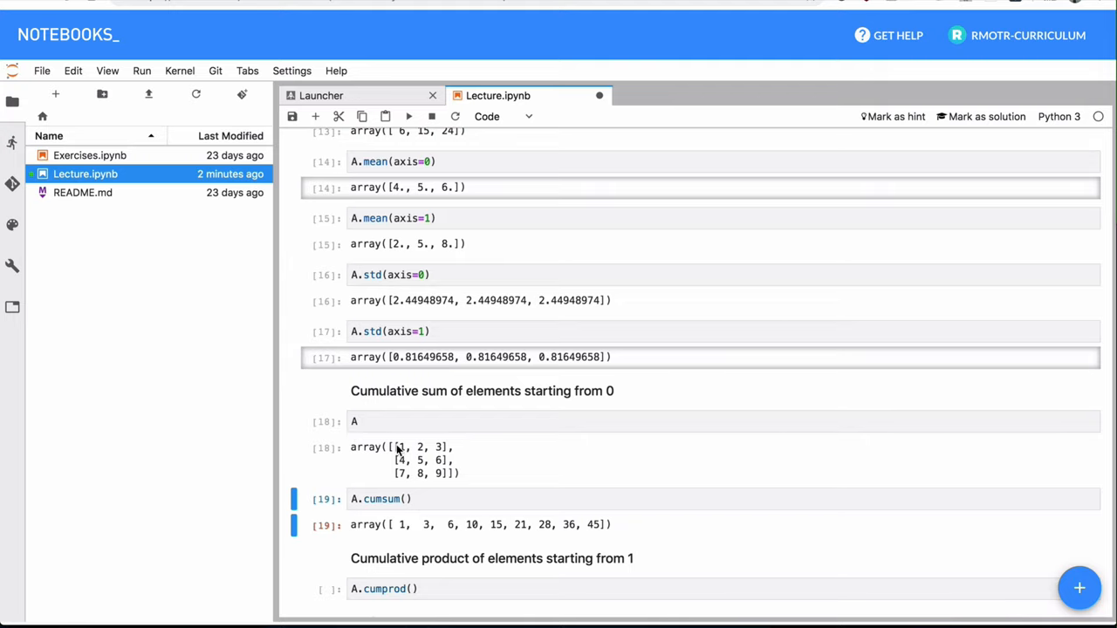
- Highlight A's first values and the row 4, 5, 6, then reach the cumulative product section
double_click(424, 524)
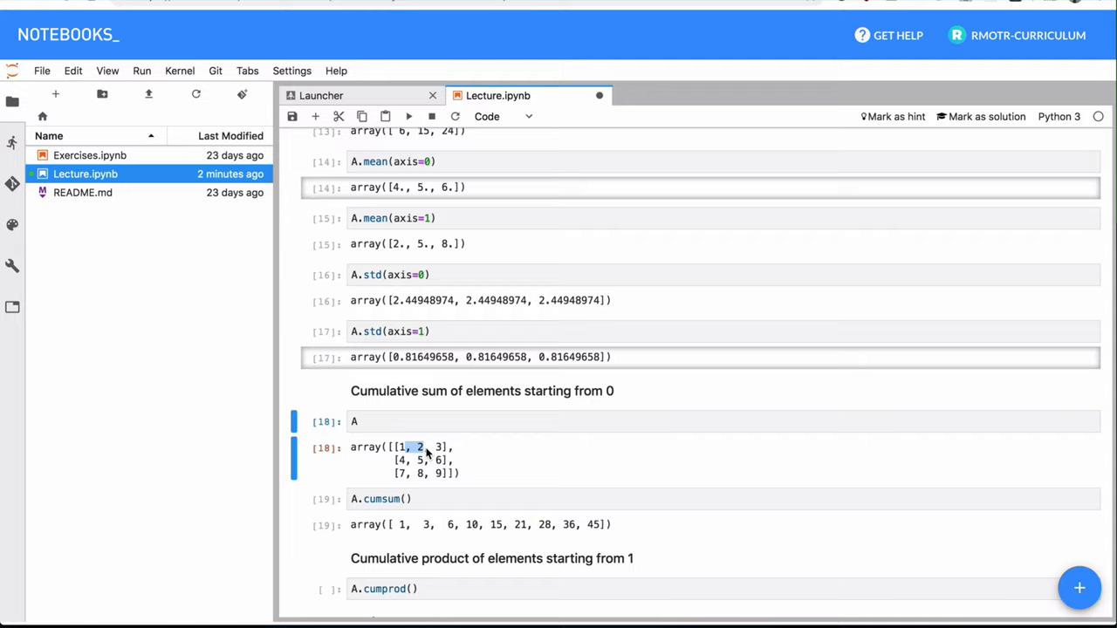
mouse_move(447, 533)
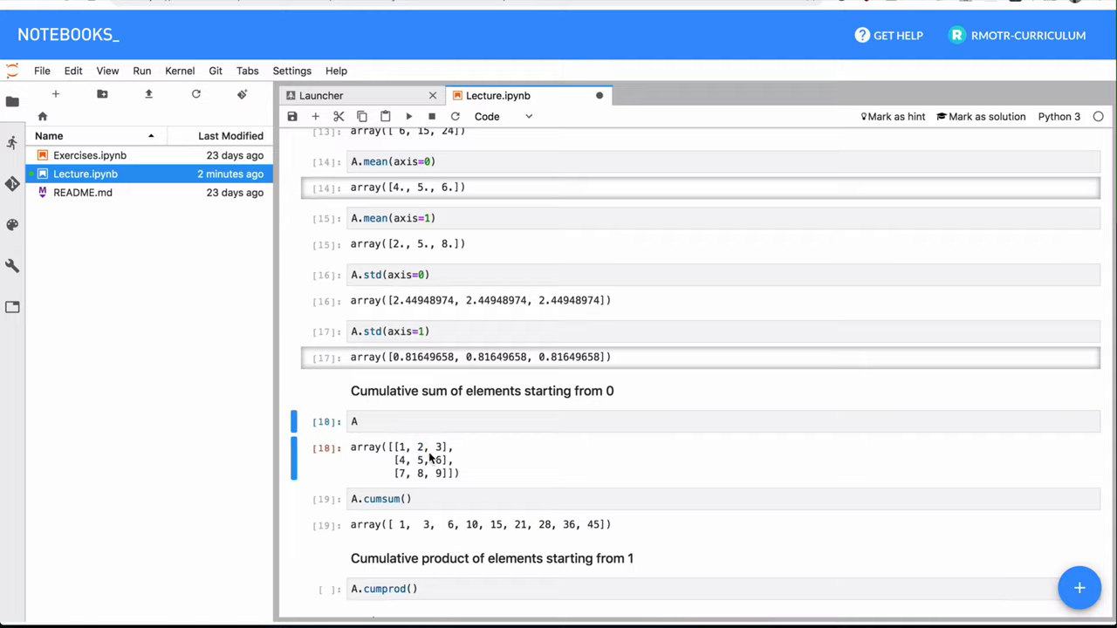
drag(395, 460, 446, 461)
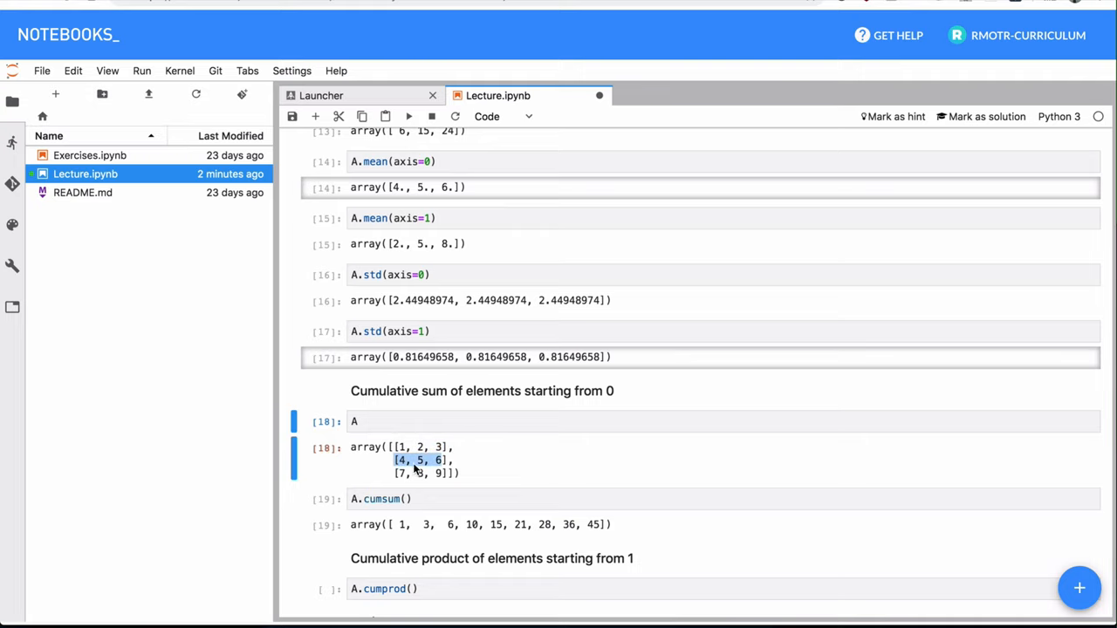
scroll(down, 3)
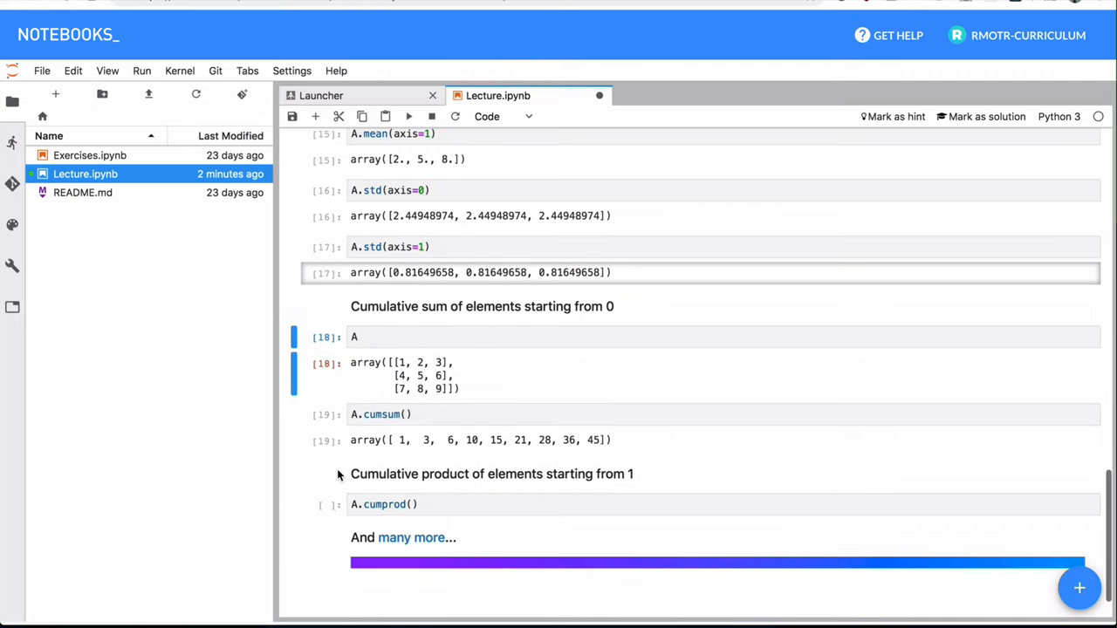